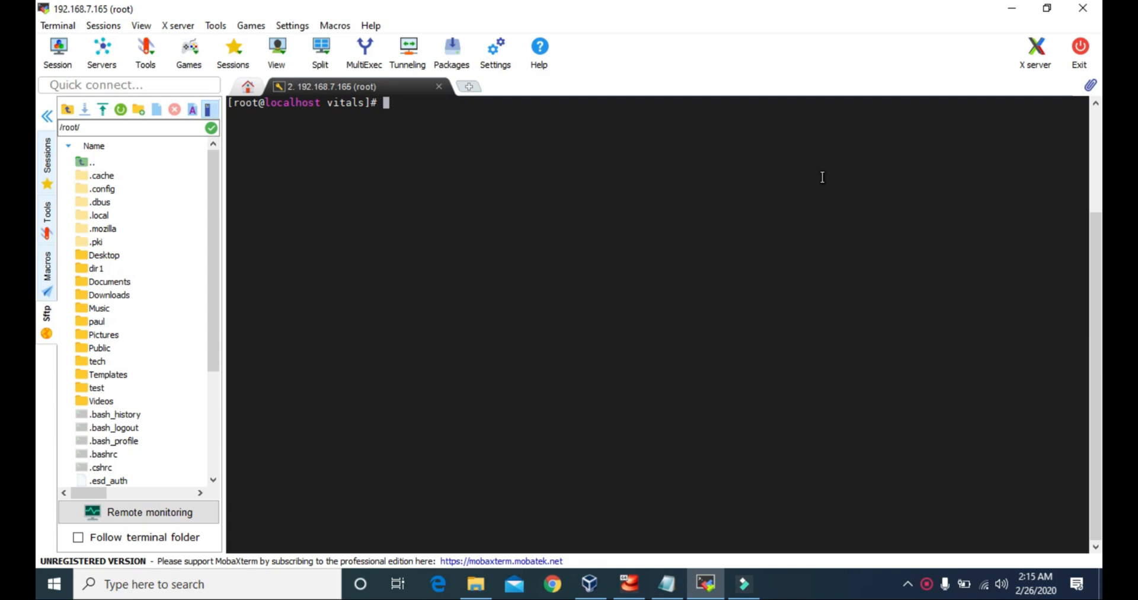
- List vitals, check that dir1 is empty, then cd .. back to vitals
type("ls")
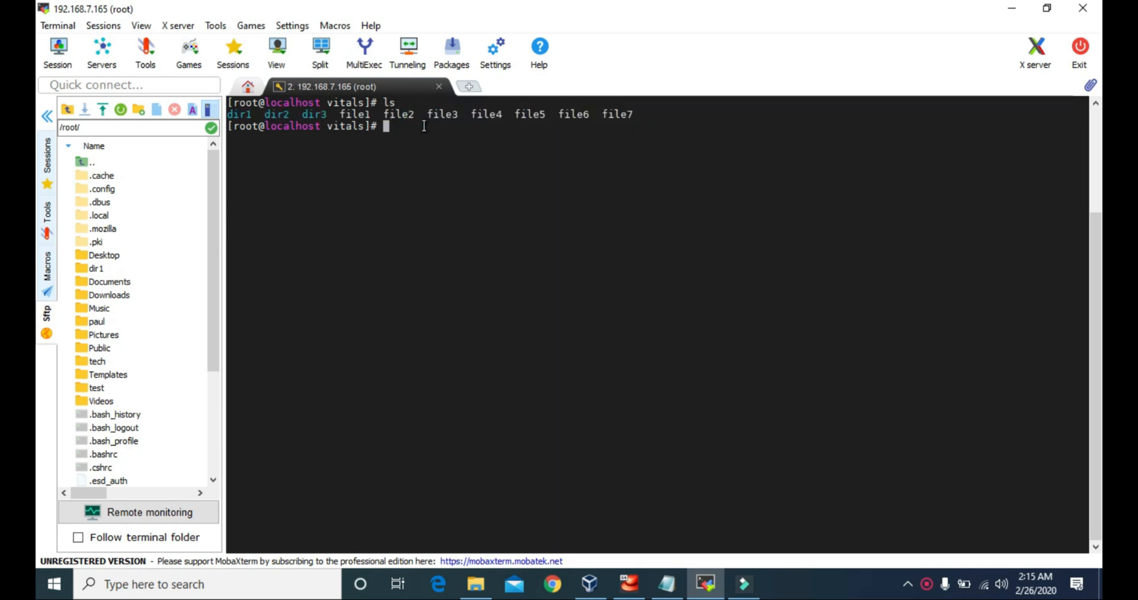
type("cd dir1")
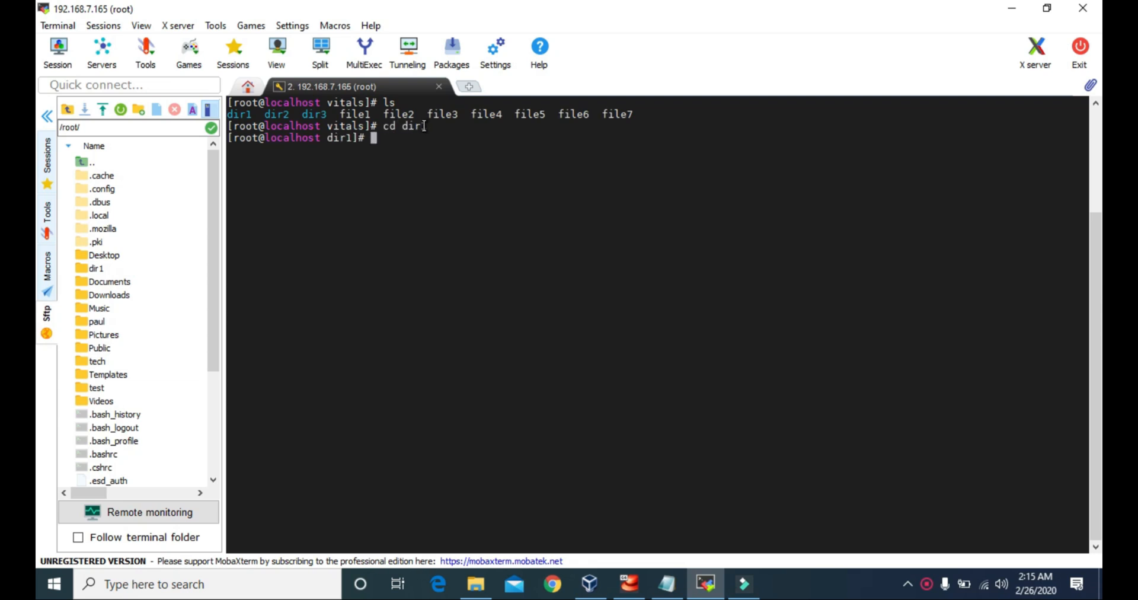
type("ls")
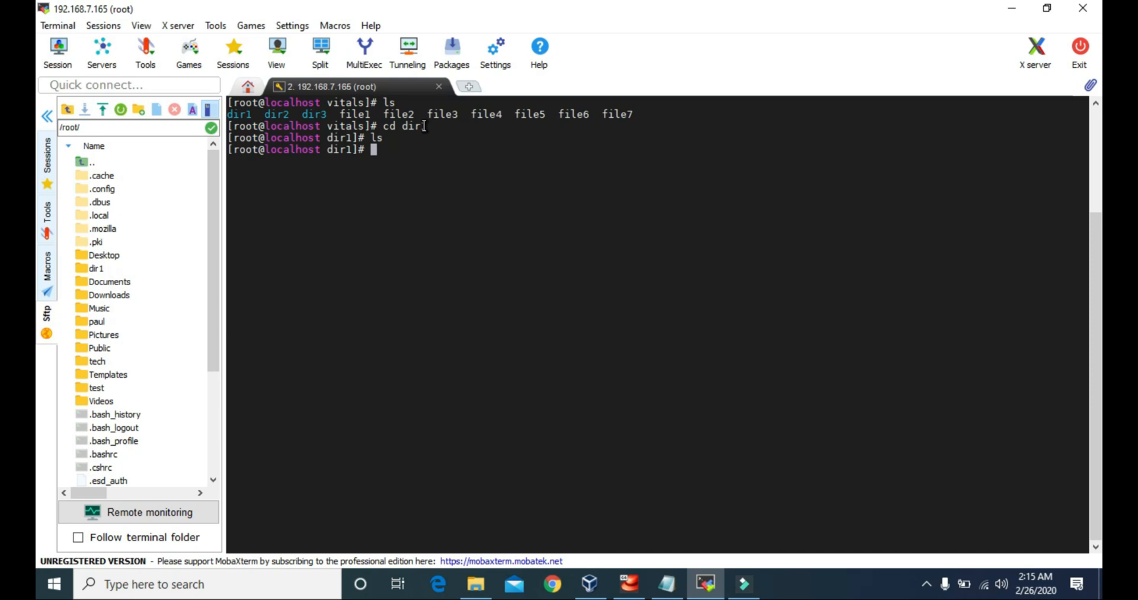
type("cd ..")
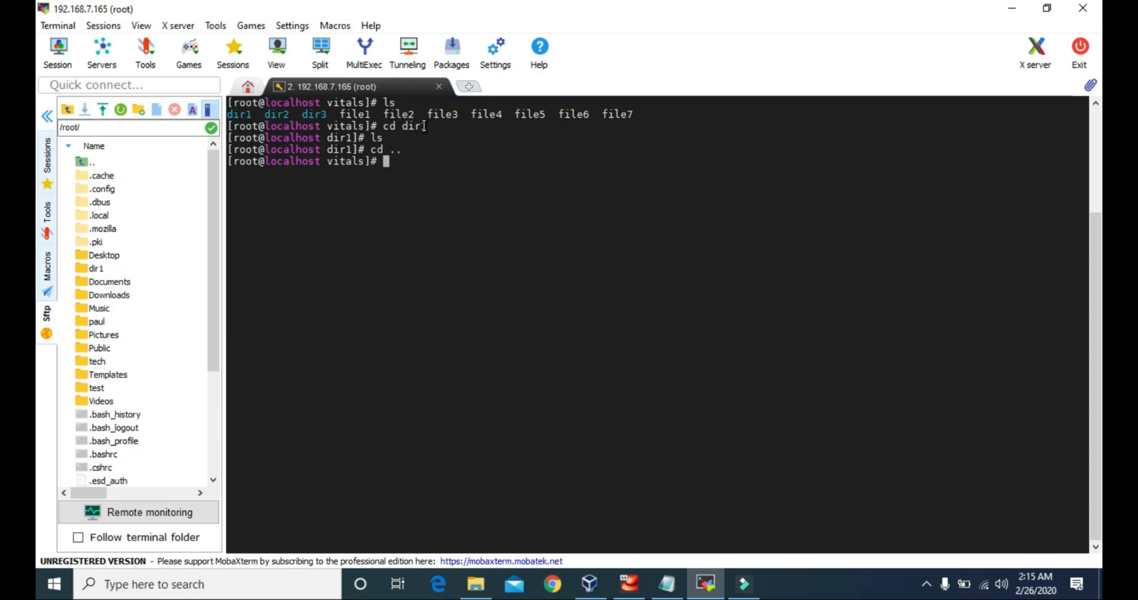
- Move file1 into dir1 with mv file1 dir1, and relist vitals to confirm it's gone
type("ls")
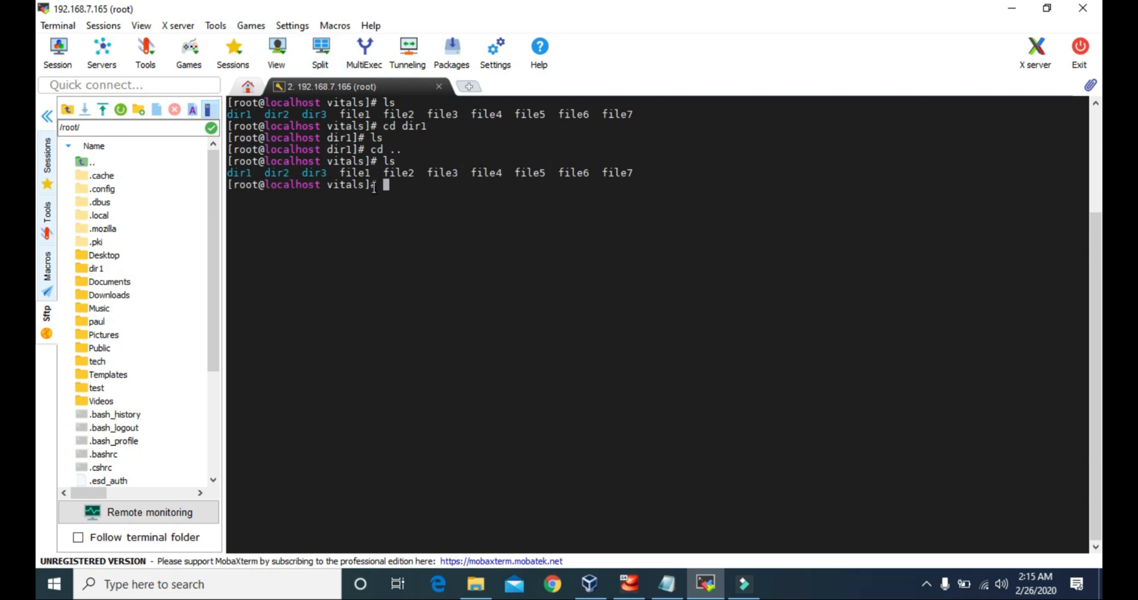
double_click(354, 173)
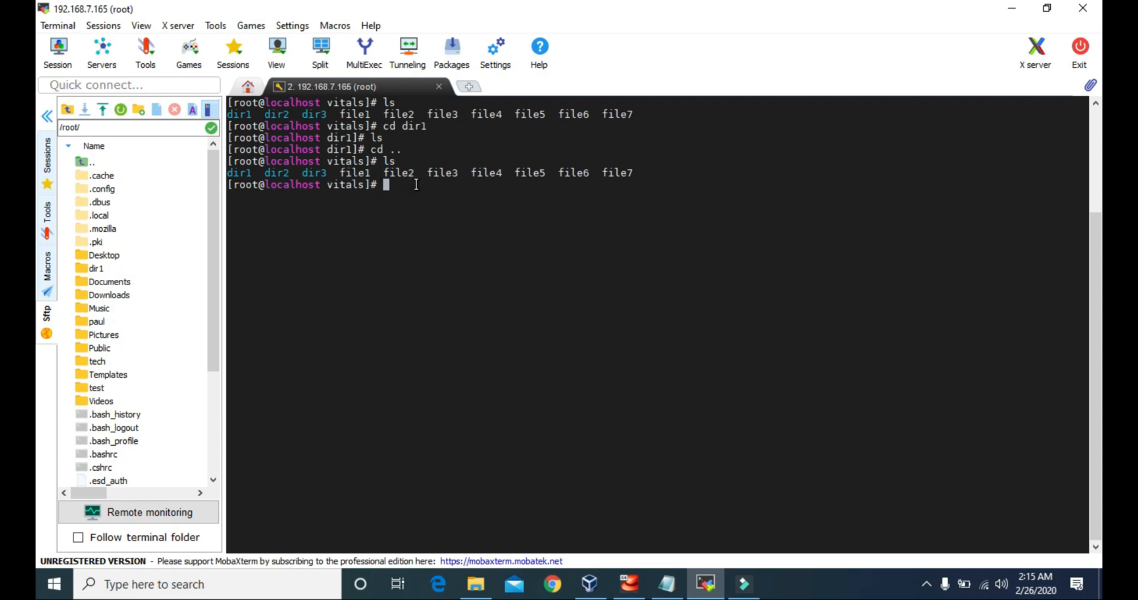
type("mv")
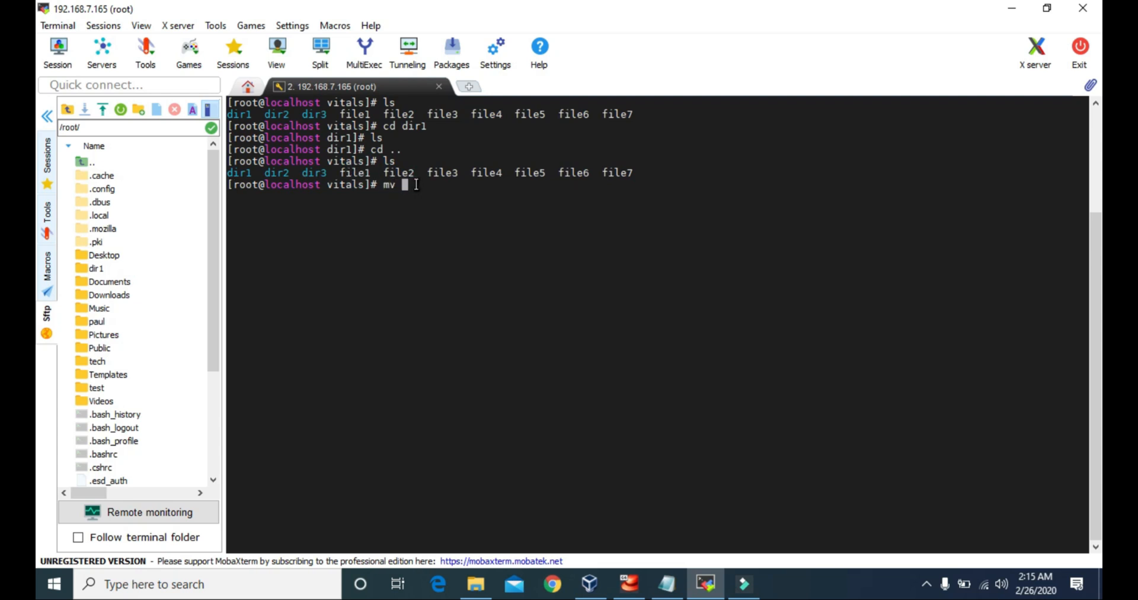
type("file1 d")
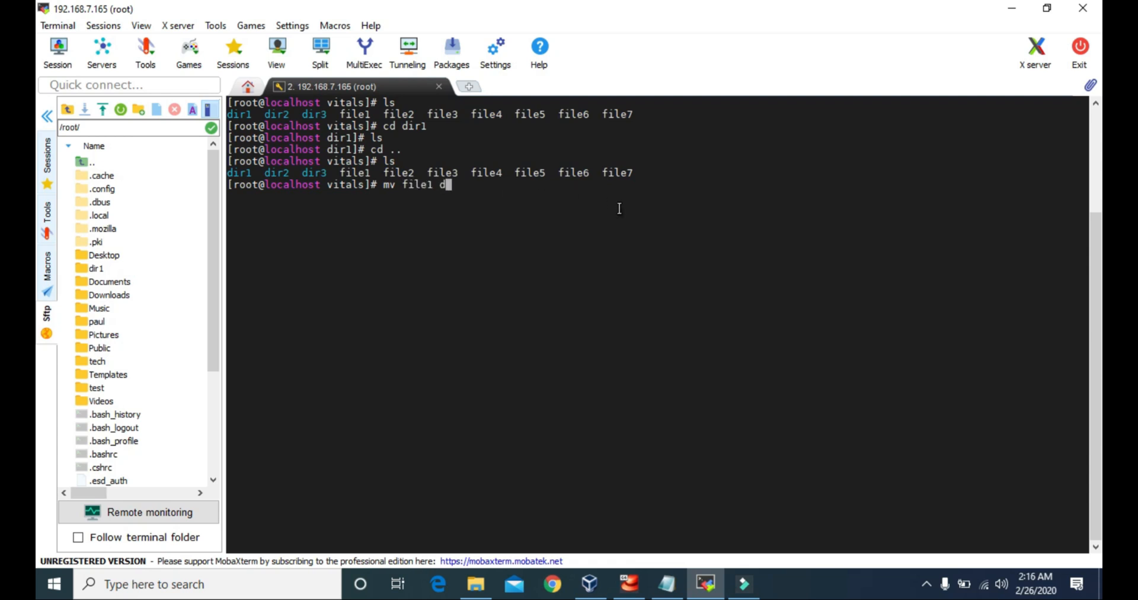
type("ir1")
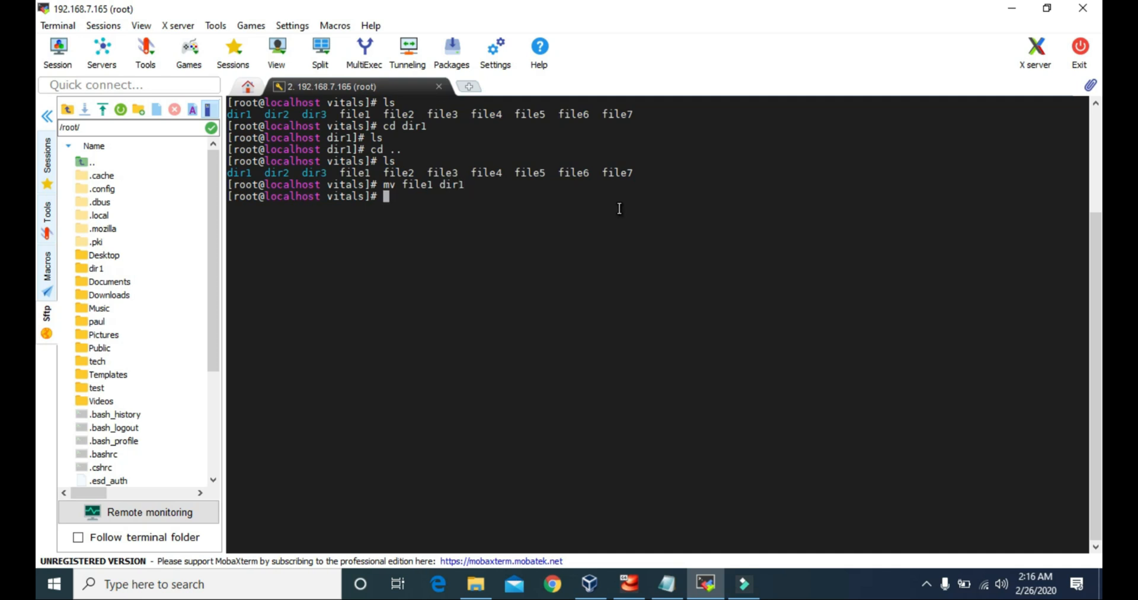
mouse_move(490, 238)
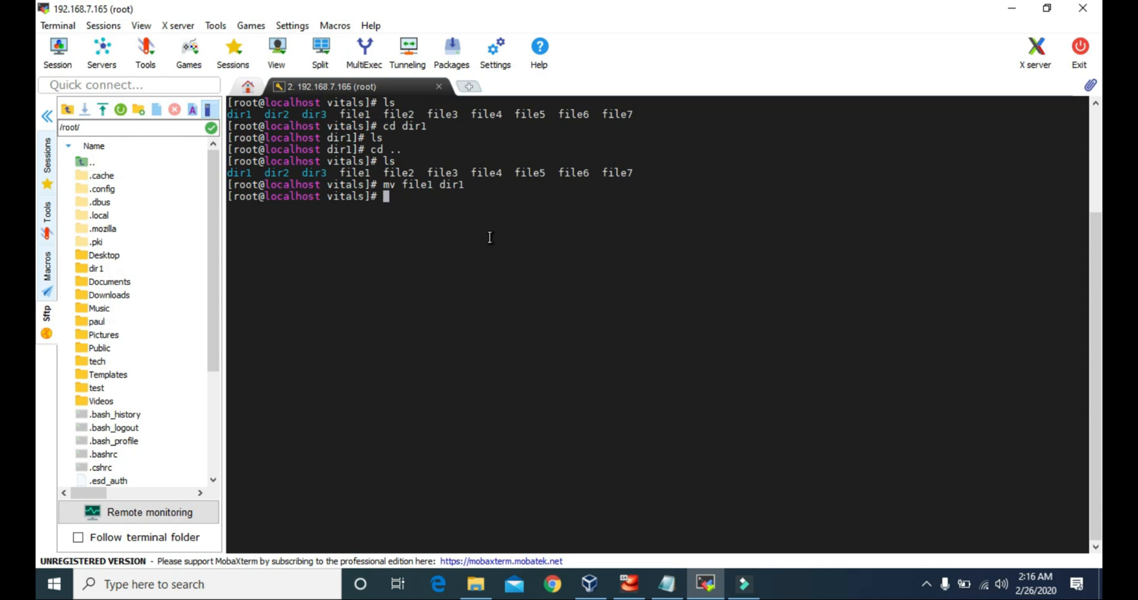
type("l")
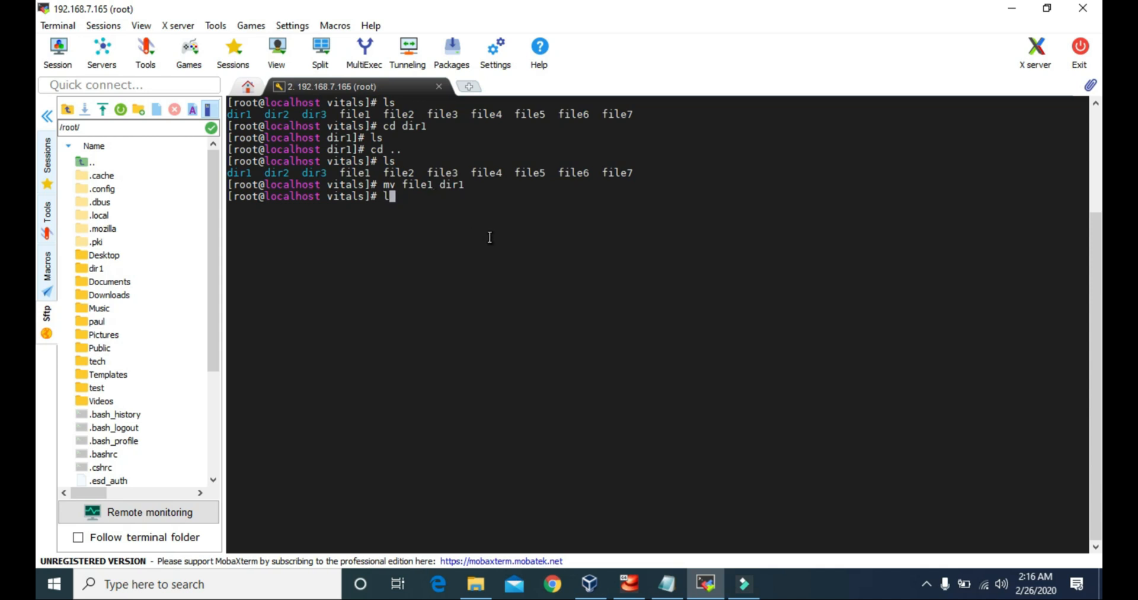
type("s")
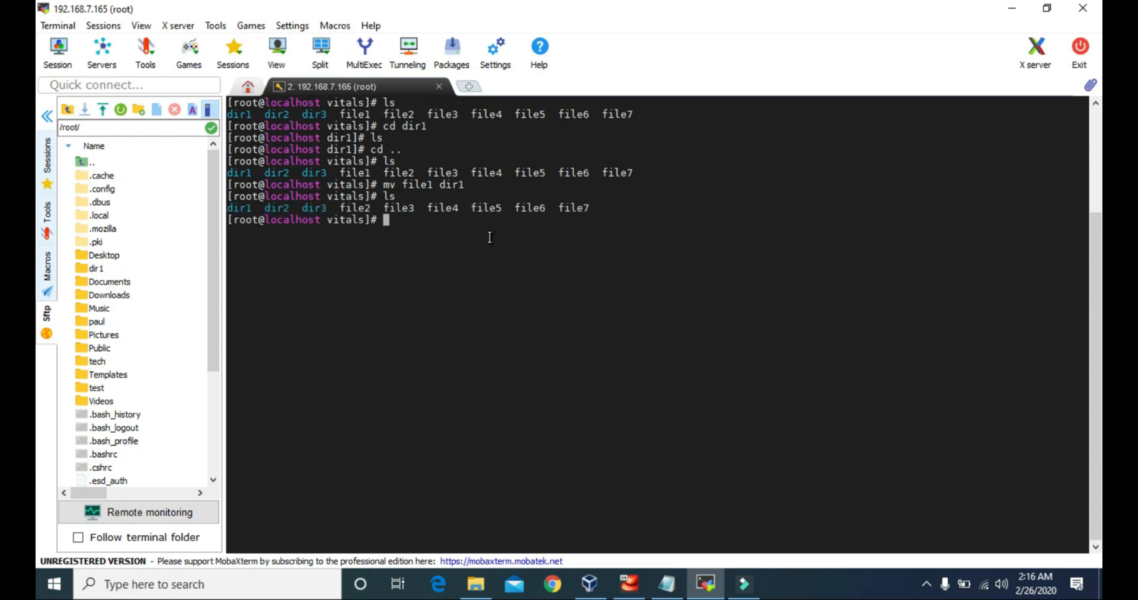
mouse_move(314, 219)
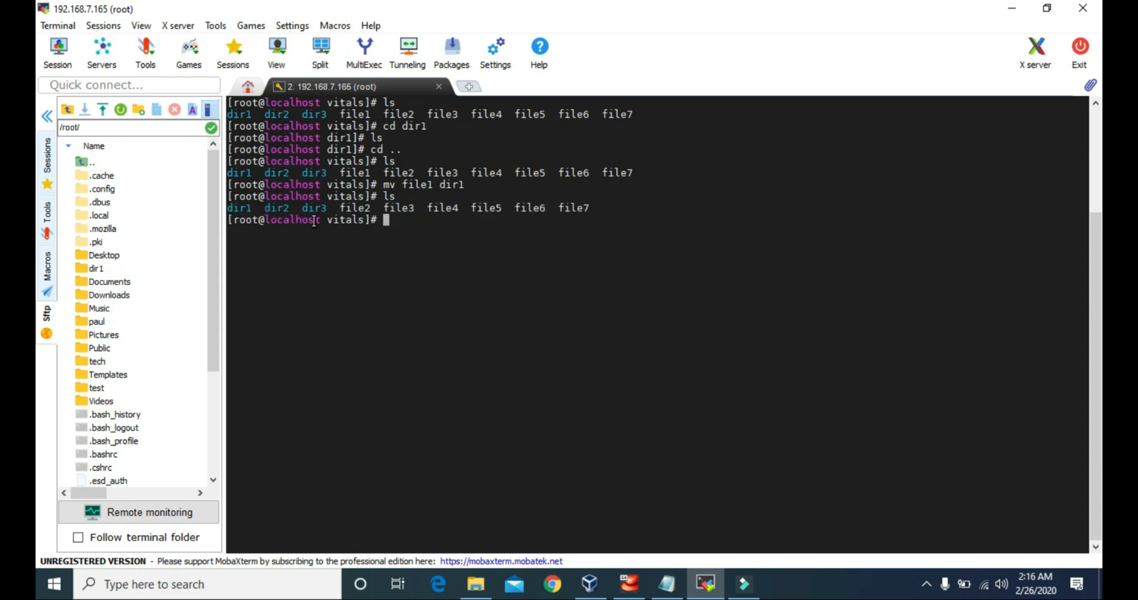
mouse_move(591, 198)
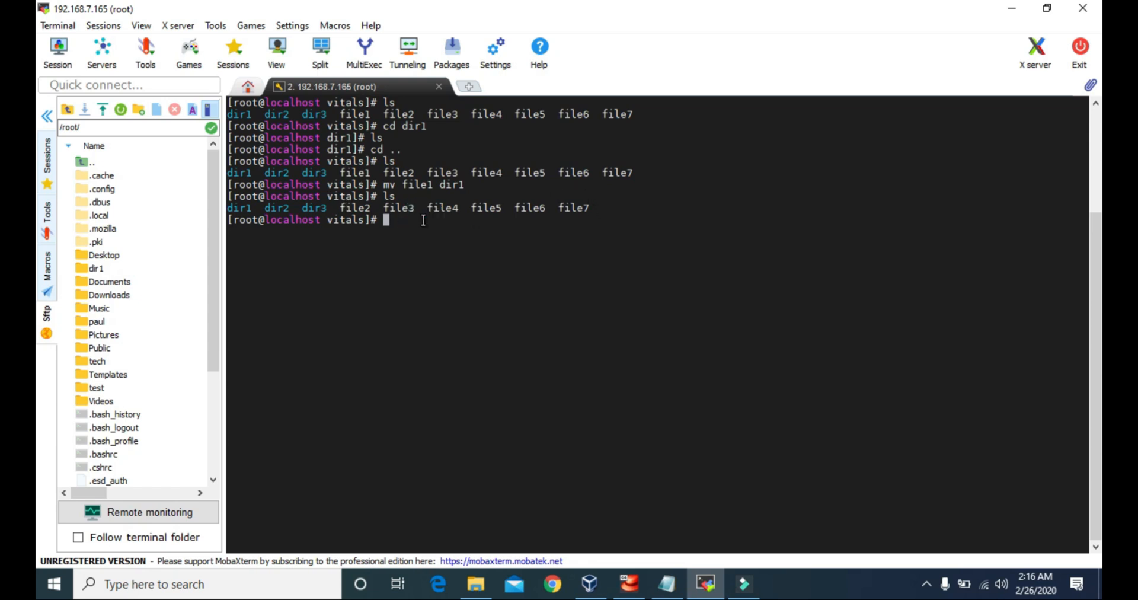
type("cd")
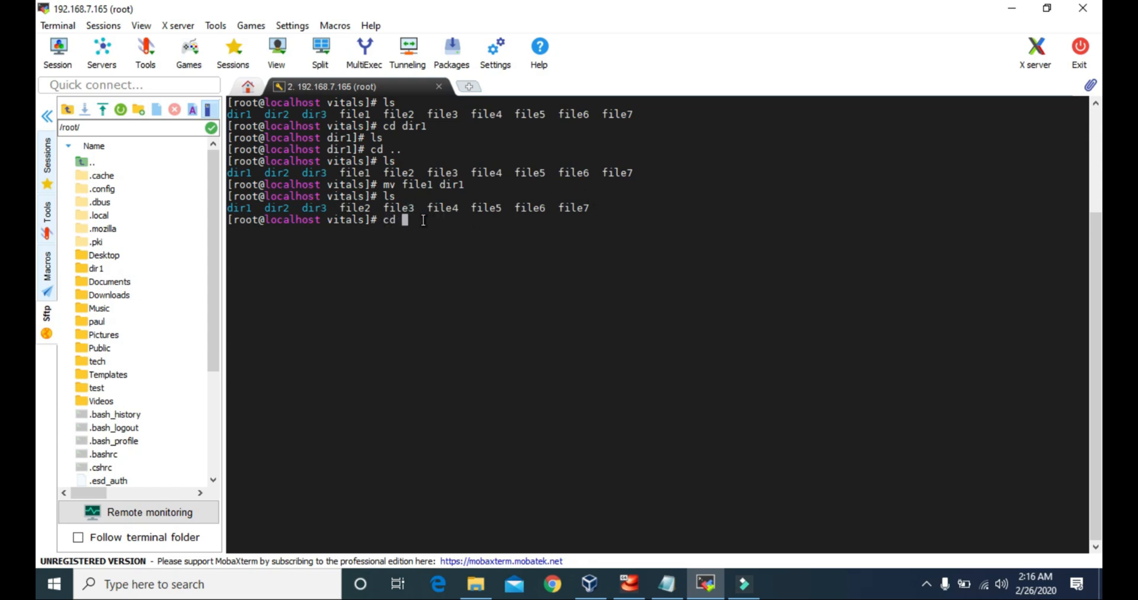
- Enter dir1 and list it, showing file1 is now inside
key("Return")
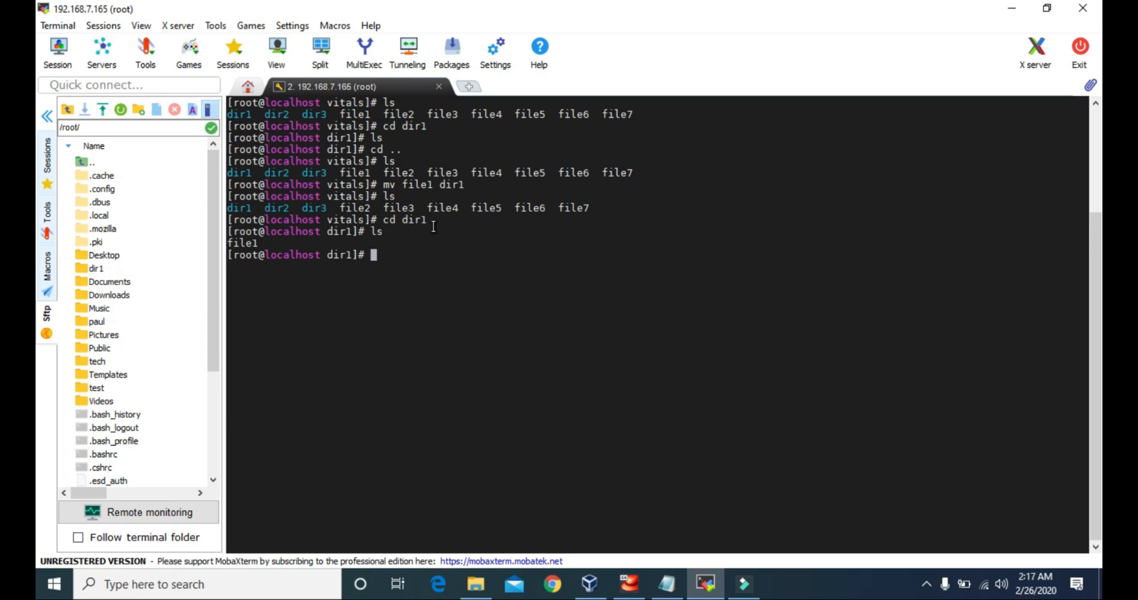
left_click_drag(382, 207, 460, 207)
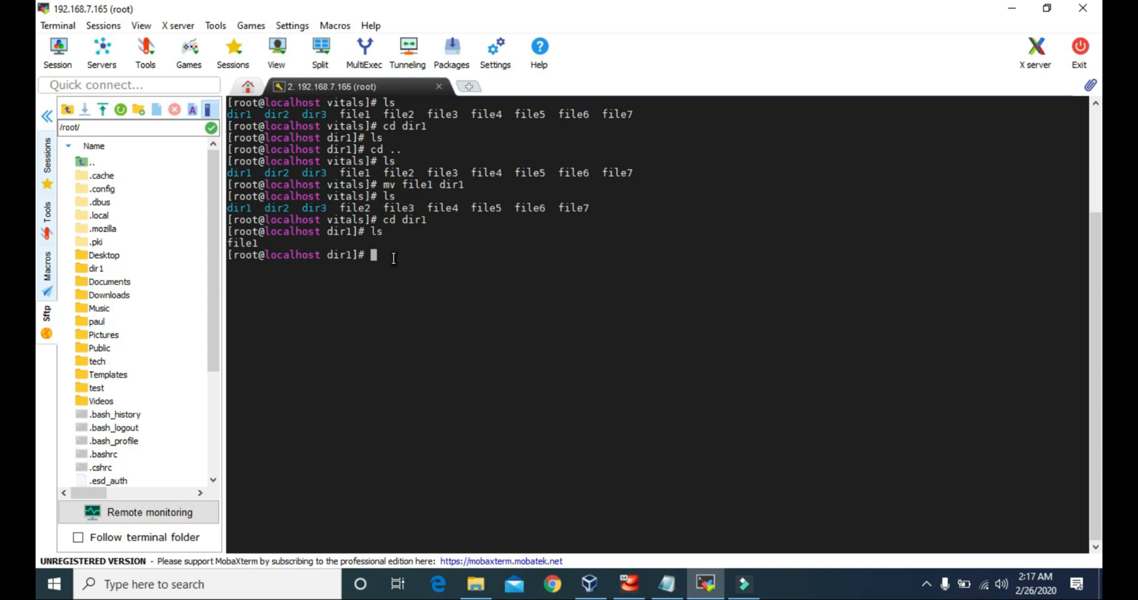
type("mv")
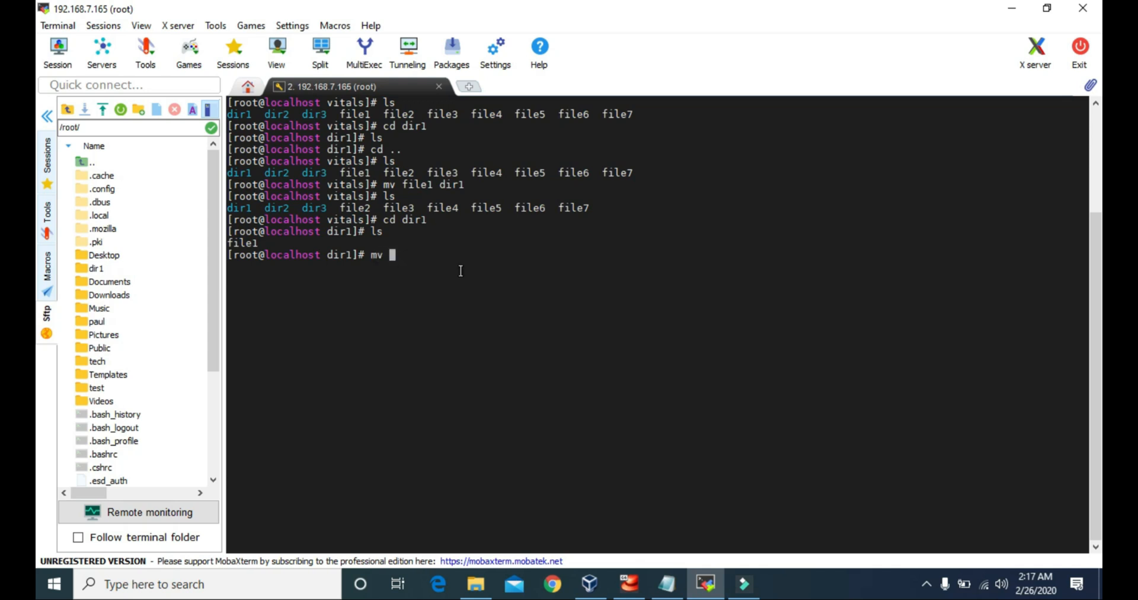
- Move /root/tech/vitals/file3 and /root/tech/vitals/file4 into the current directory (.)
type("/r")
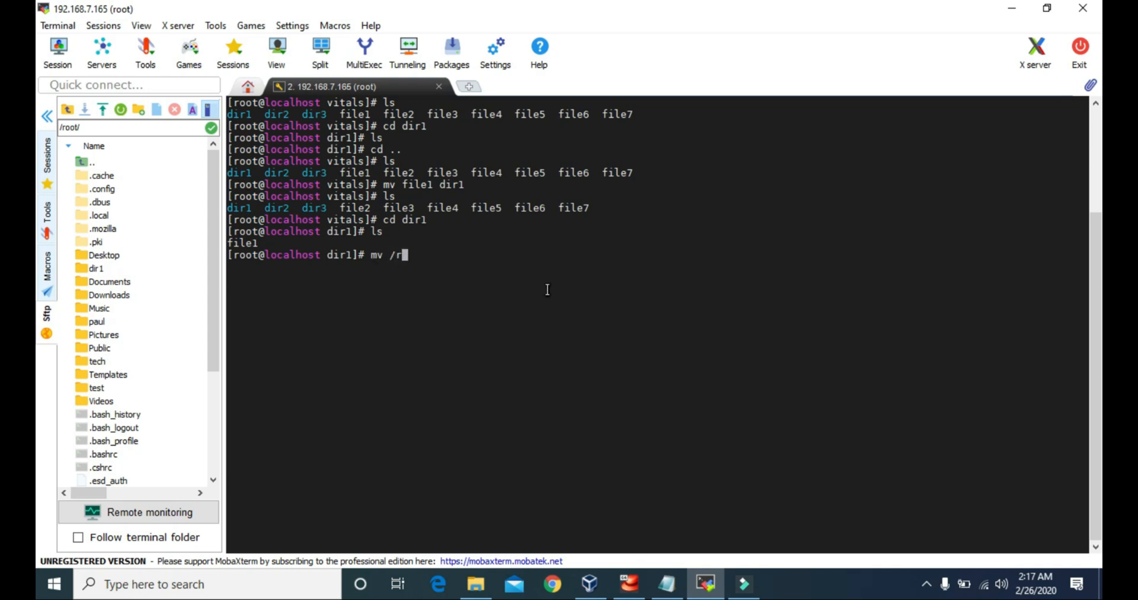
type("oot/tech/")
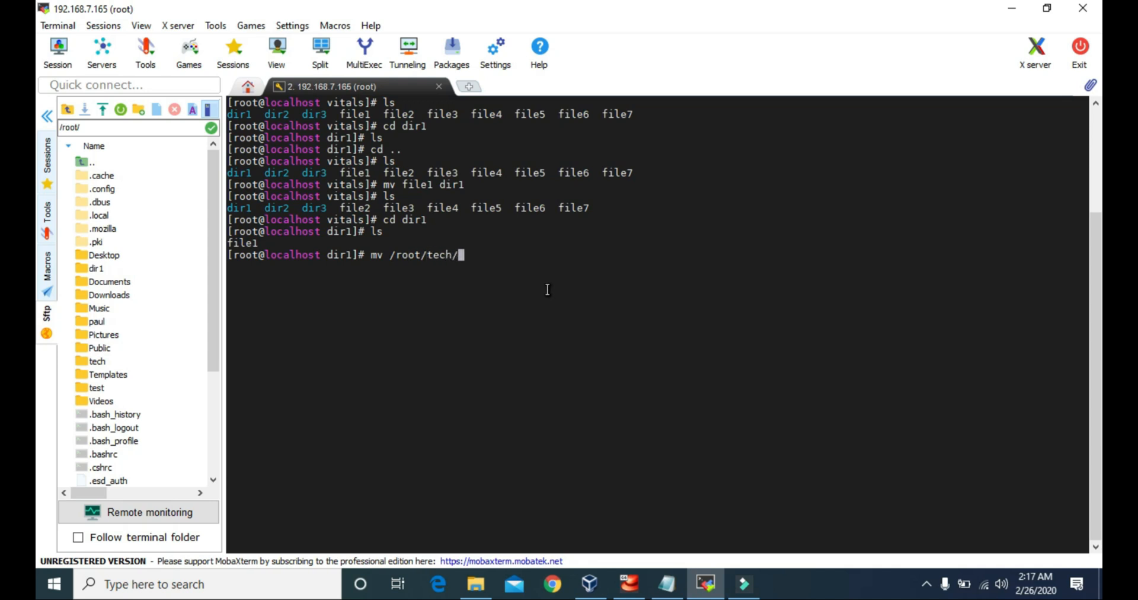
type("vitals/file")
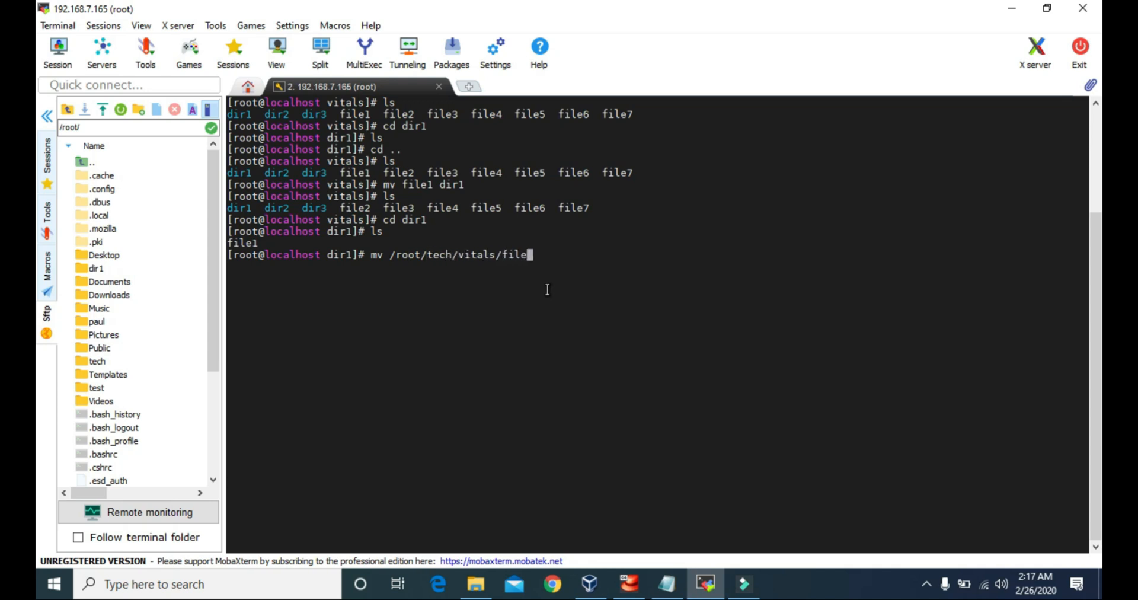
type("3")
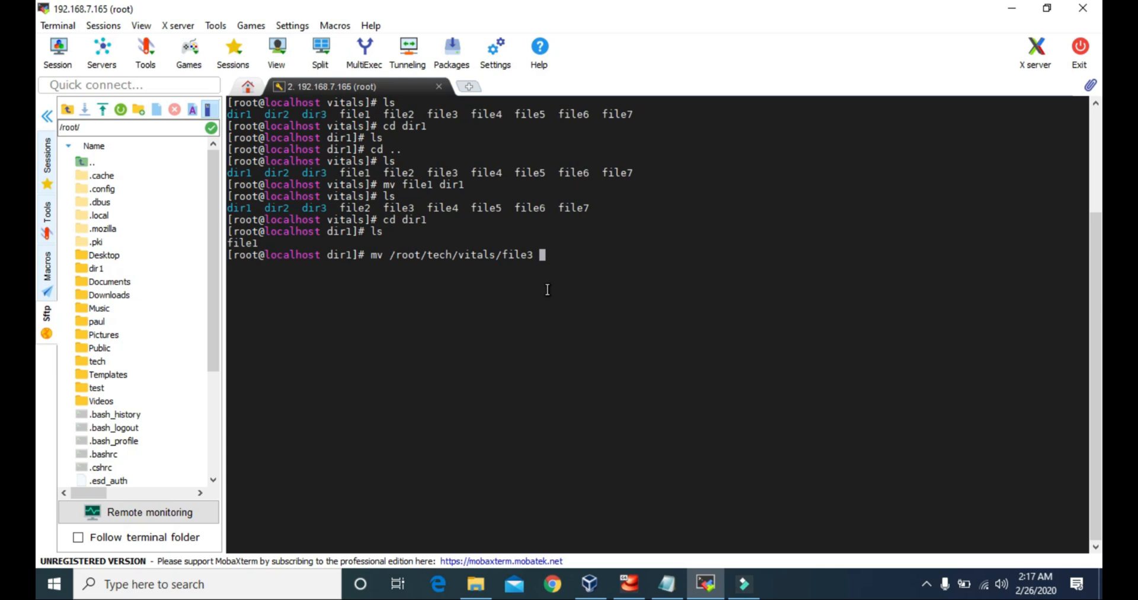
type("/root/")
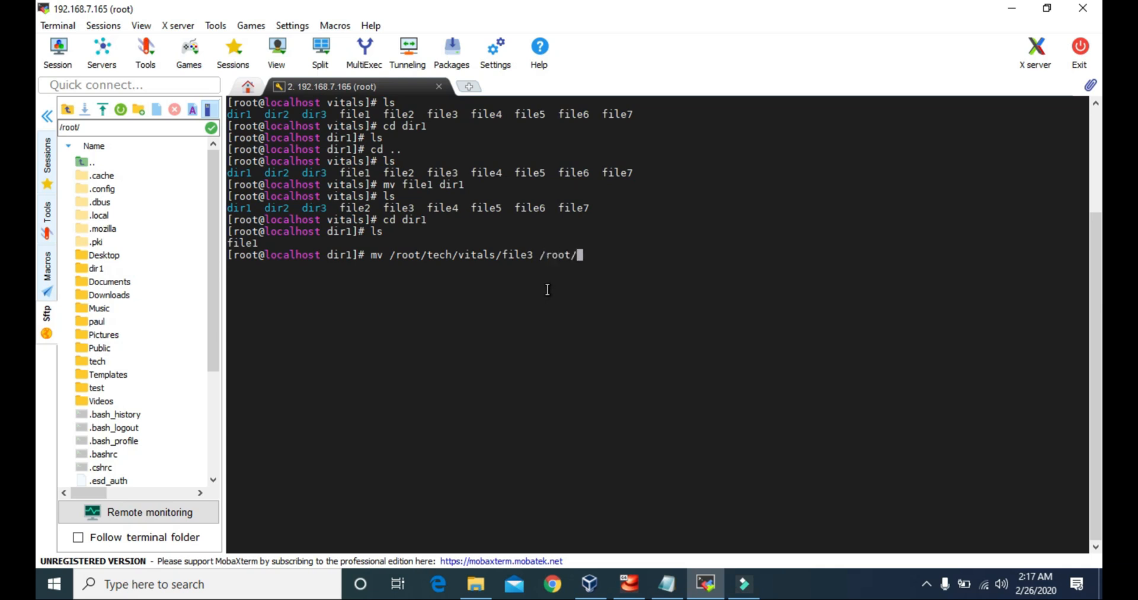
type("tech/vitals/")
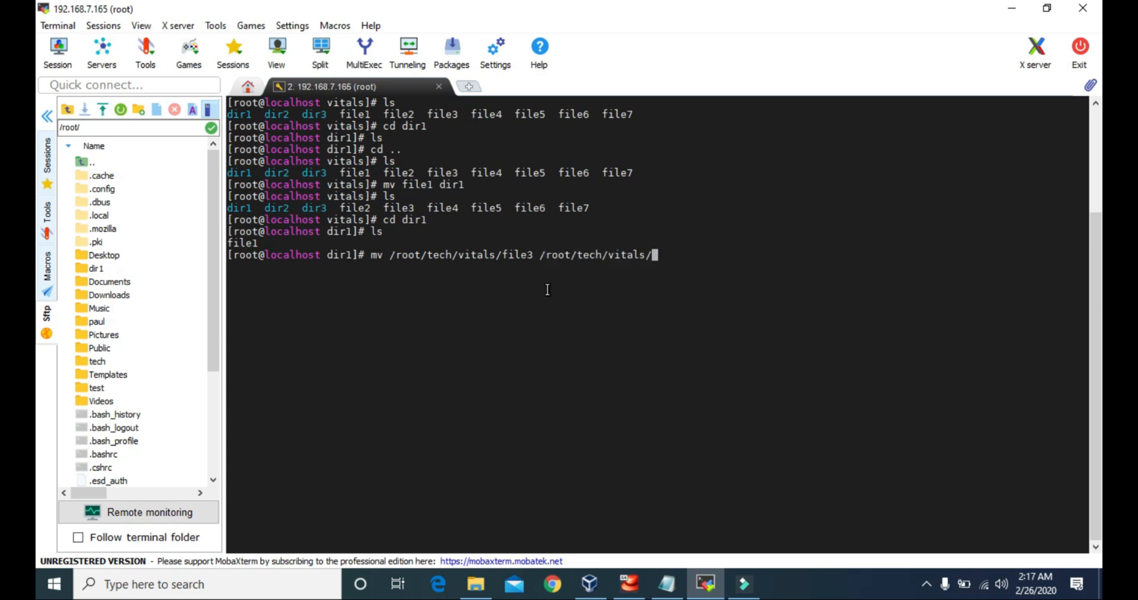
type("file4")
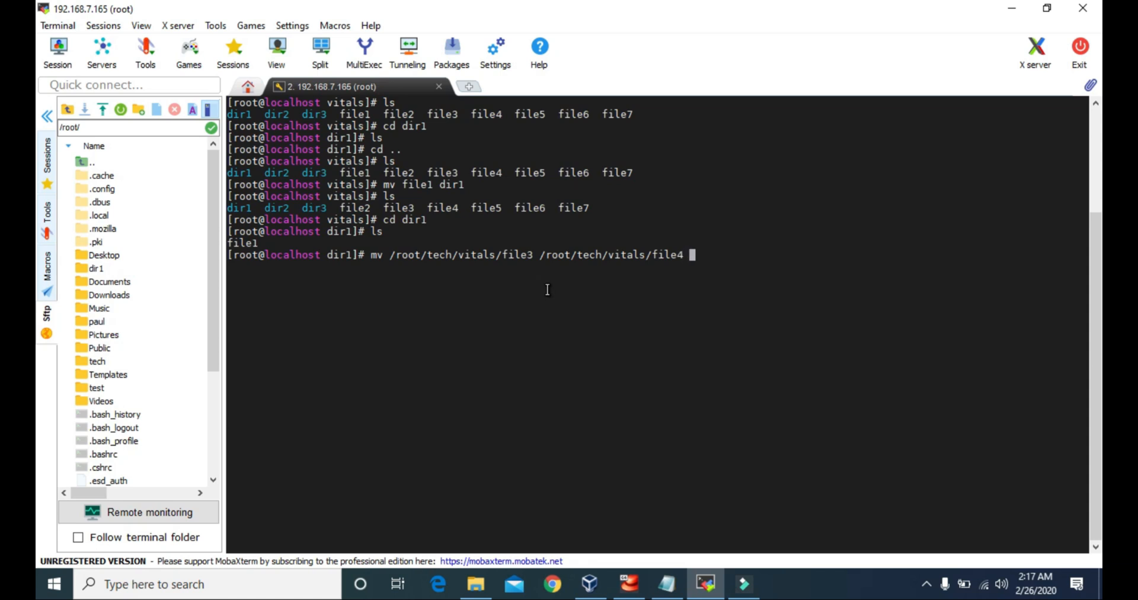
type("/root/te")
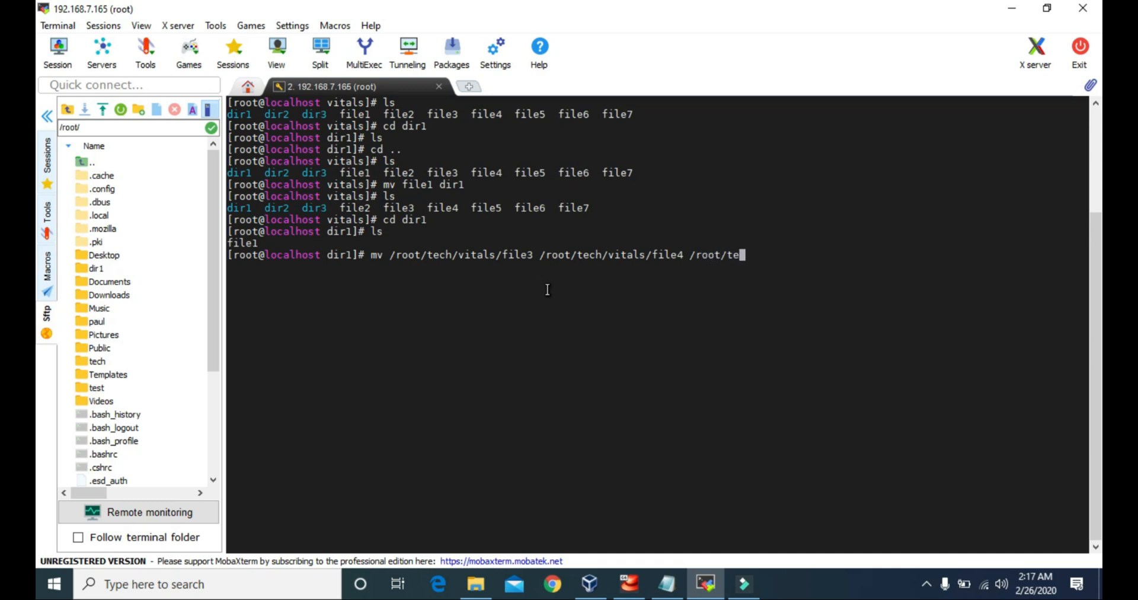
type("ch/vitals/dir")
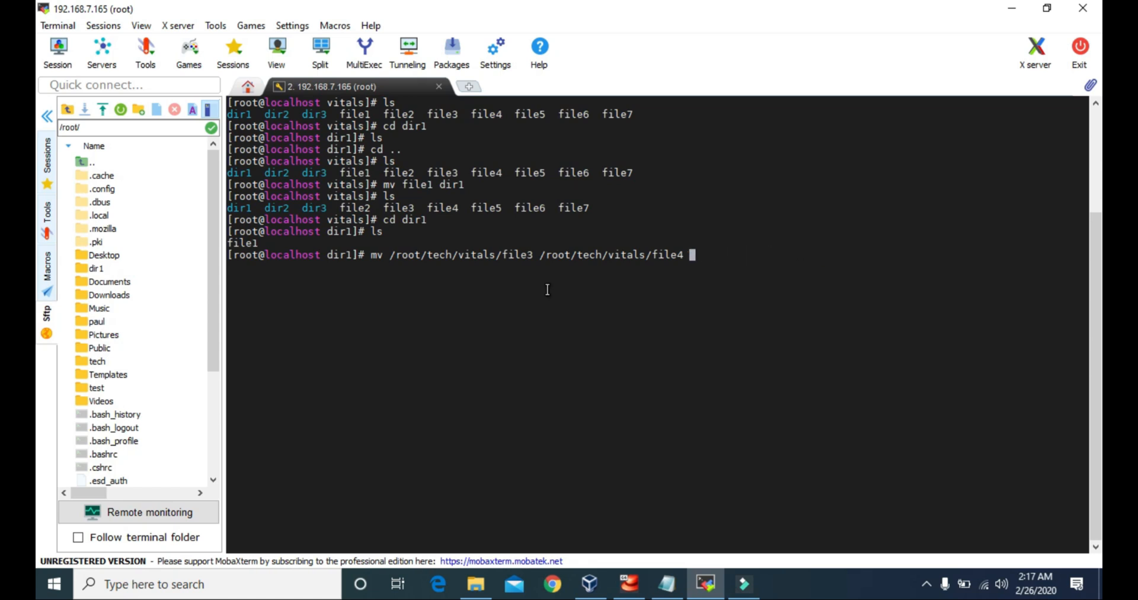
type(".")
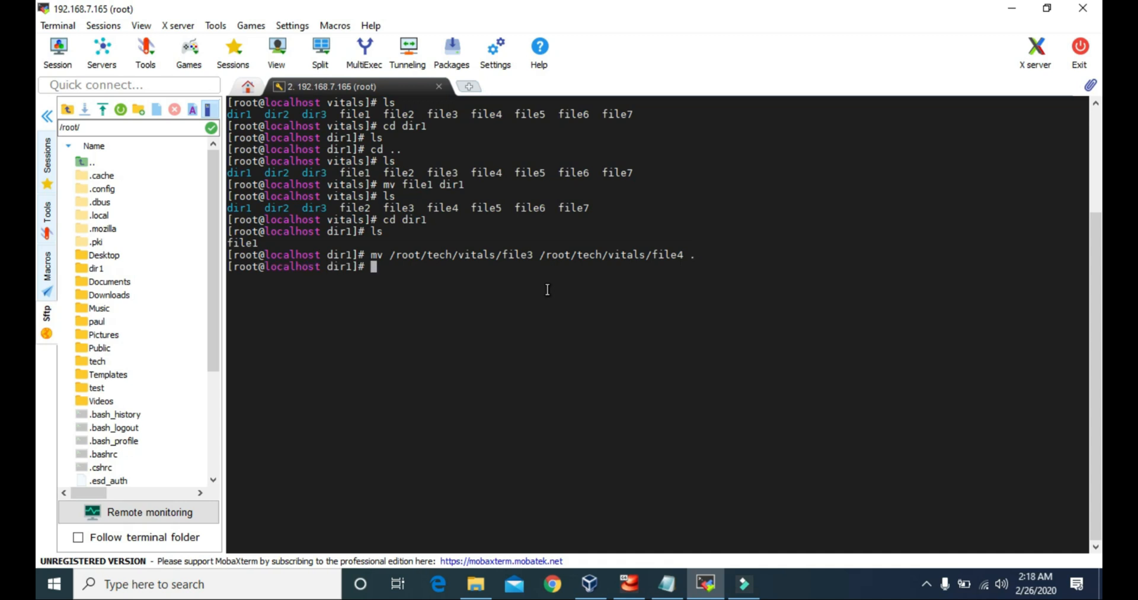
- Highlight file3 in the output and compare the dir1 and vitals listings
double_click(522, 254)
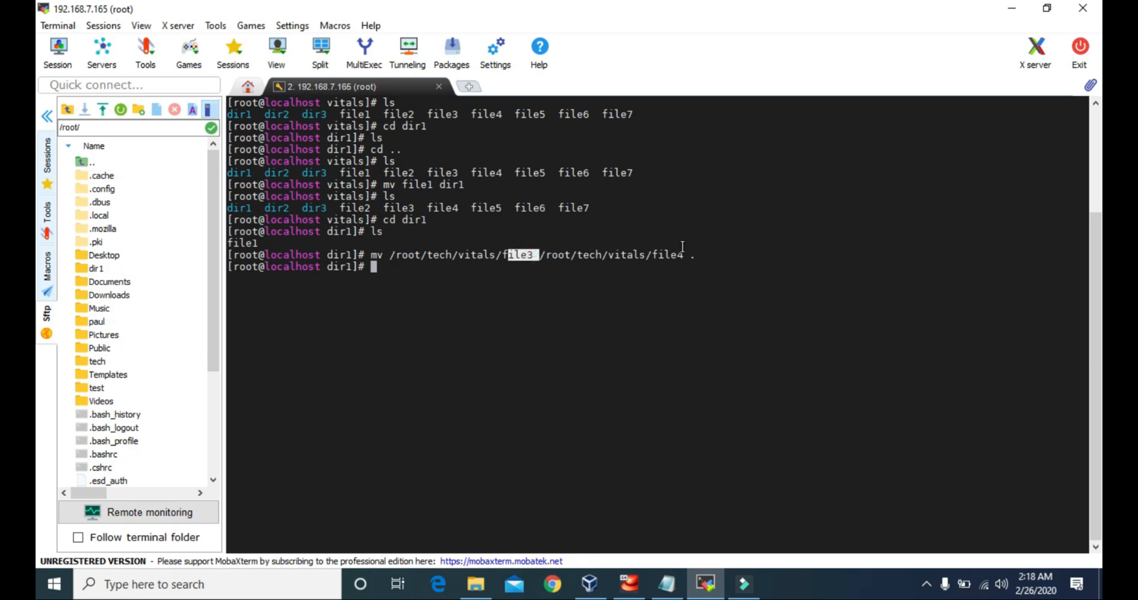
left_click(530, 259)
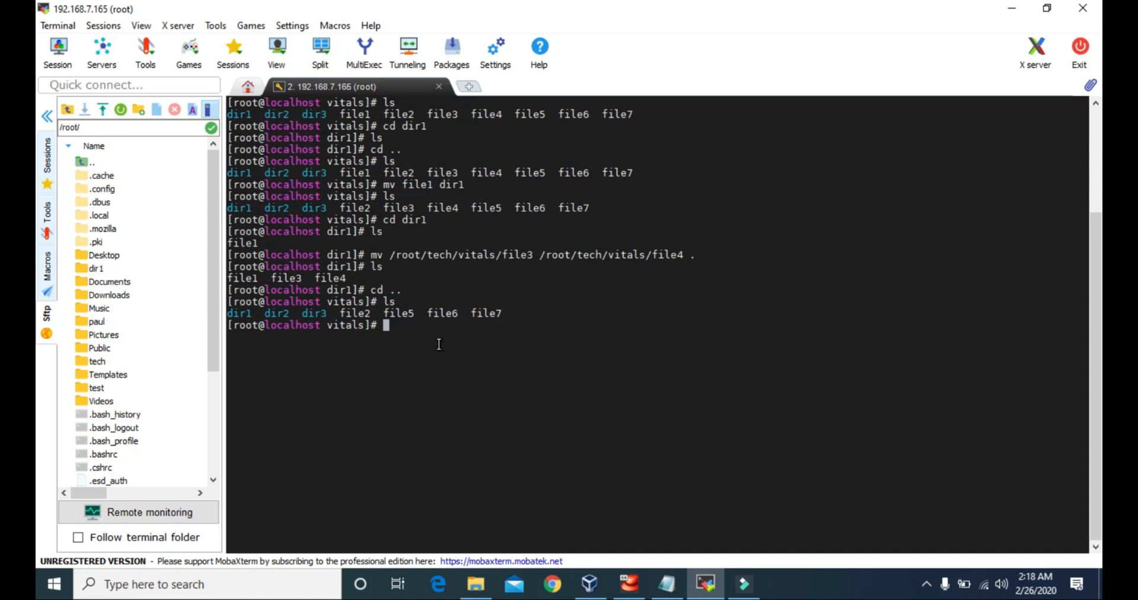
mouse_move(383, 350)
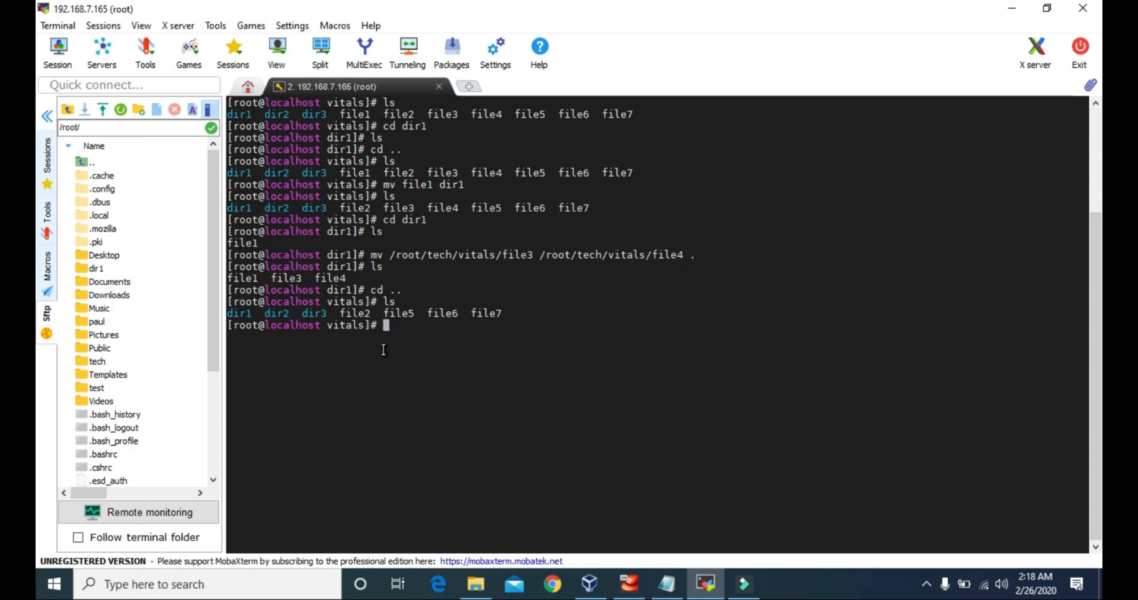
type("mv")
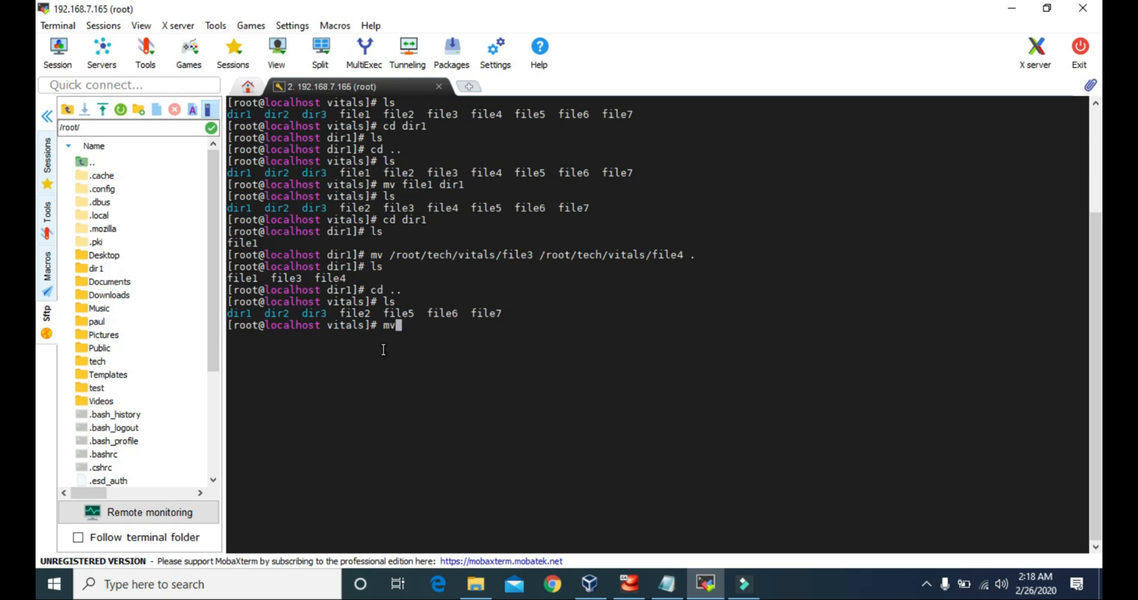
- Type a mv command naming dir2, removing the -r option
type("-")
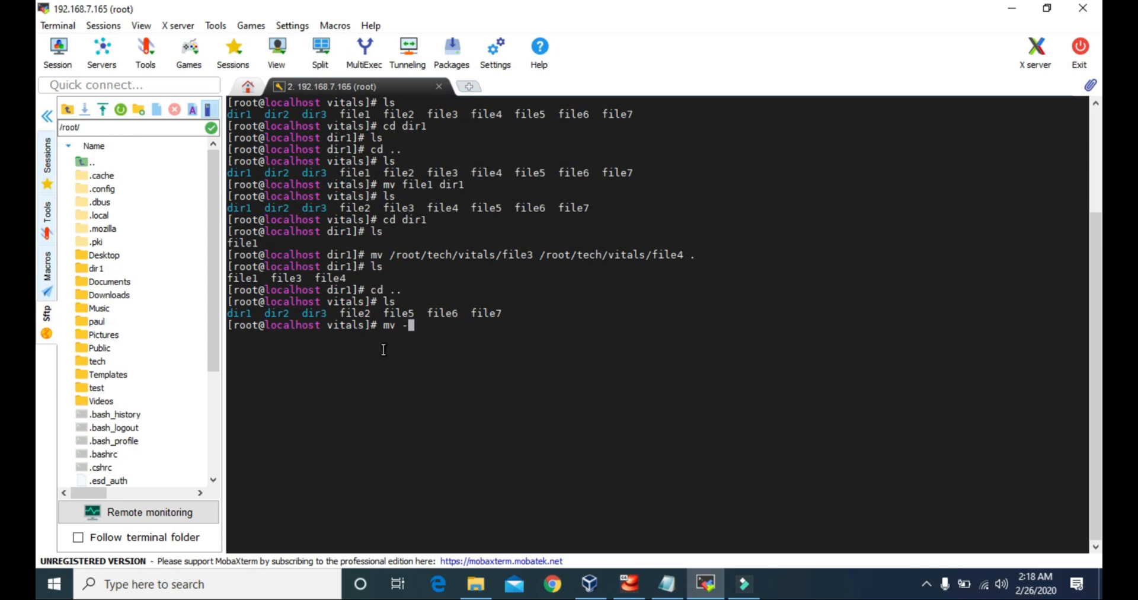
type("r")
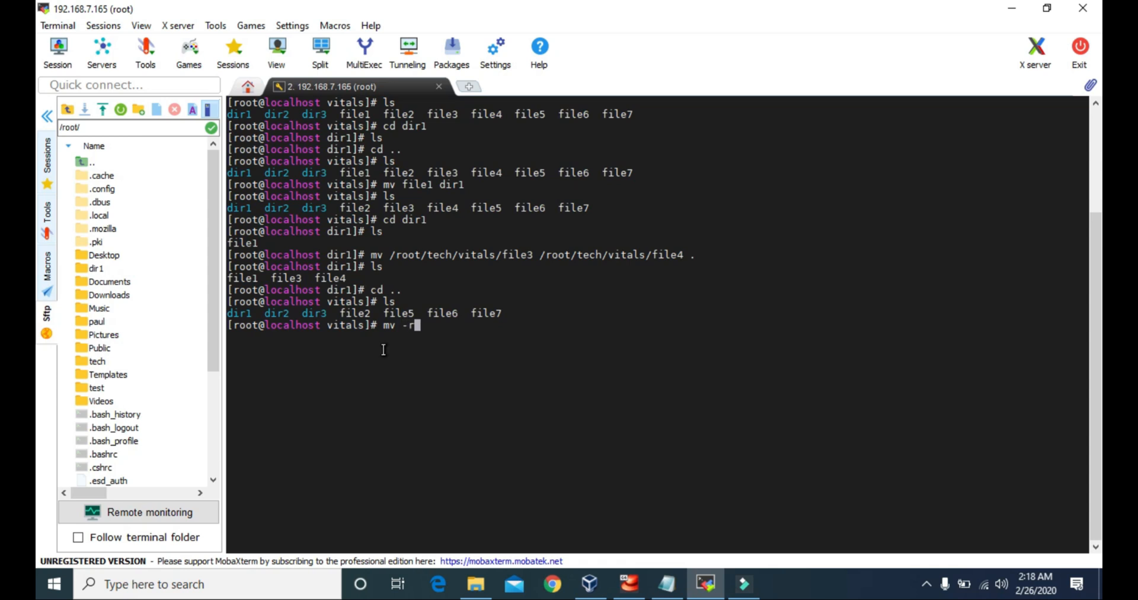
key("BackSpace")
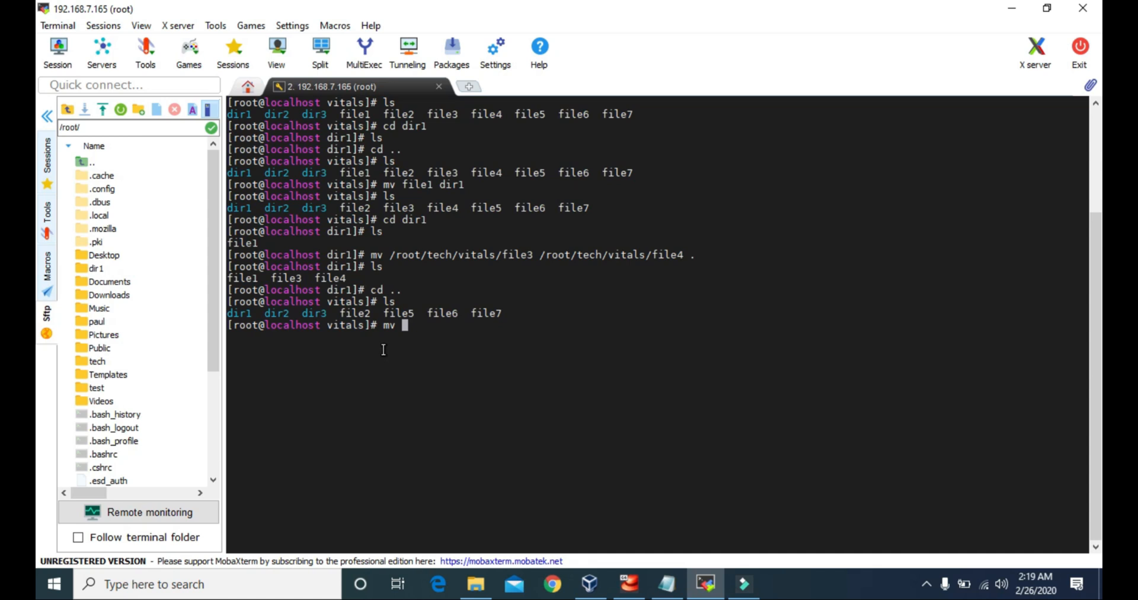
double_click(276, 313)
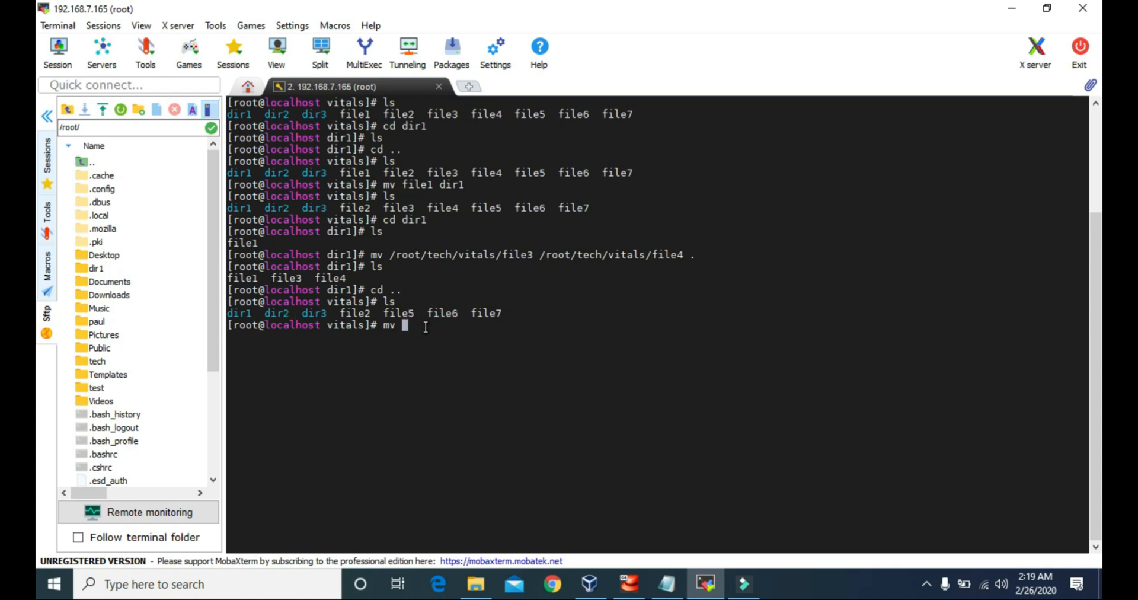
type("dir2")
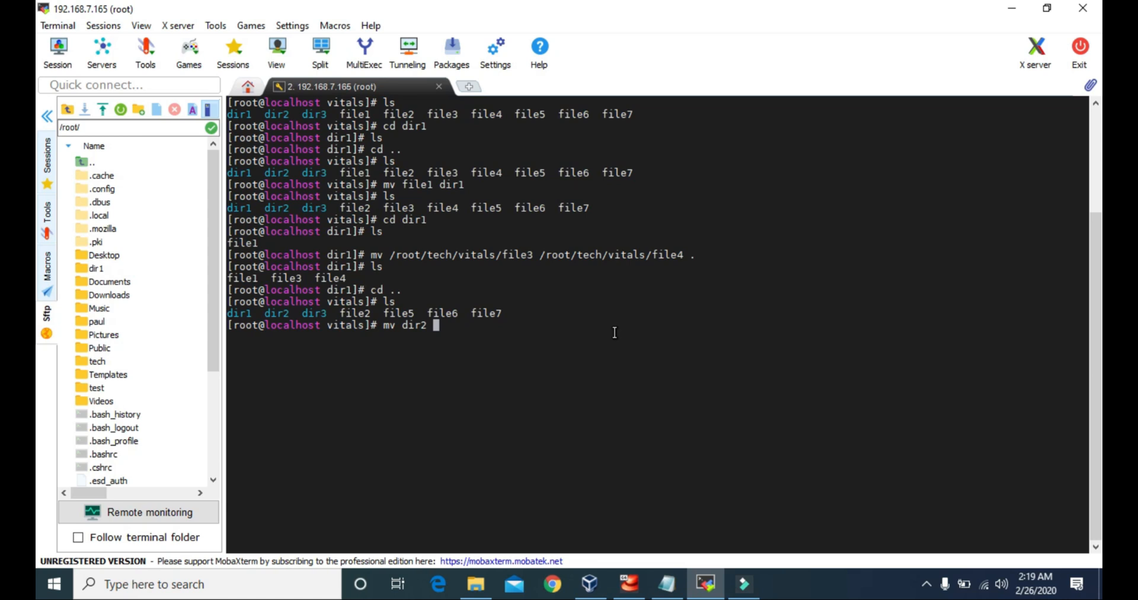
- Finish and run mv dir2 dir1, then highlight dir2 in dir1's listing
type("dir1")
type("ls")
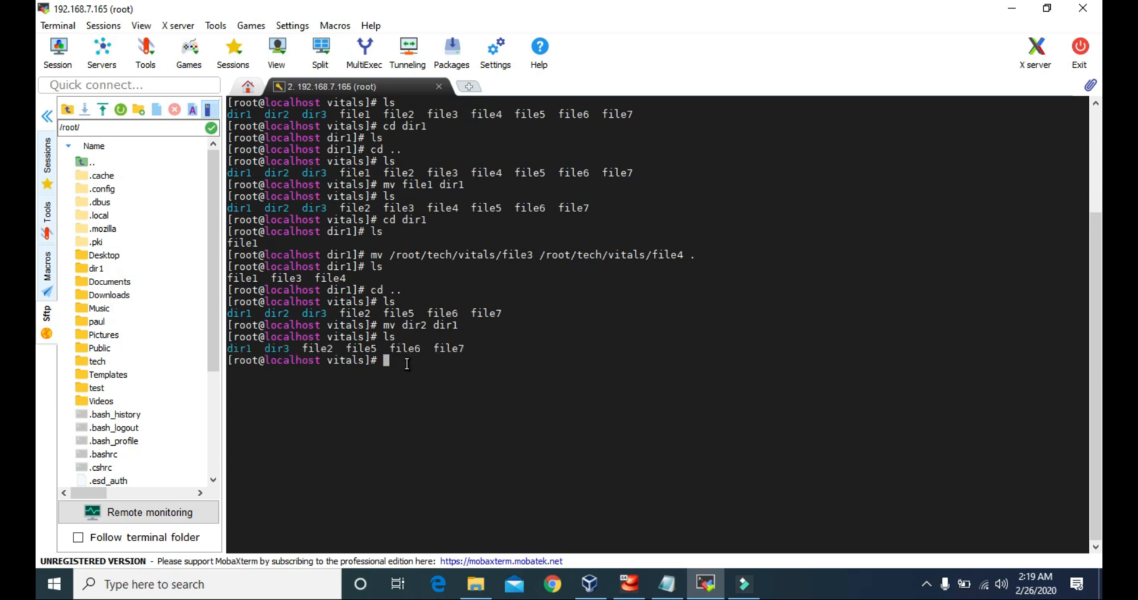
type("cd dir1")
type("ls")
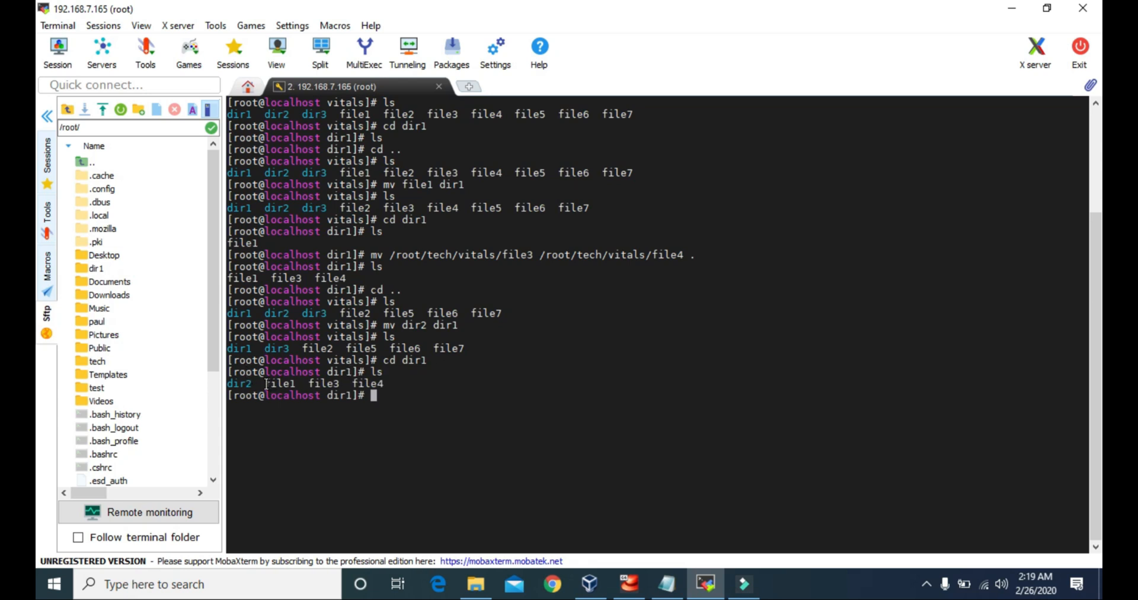
double_click(238, 384)
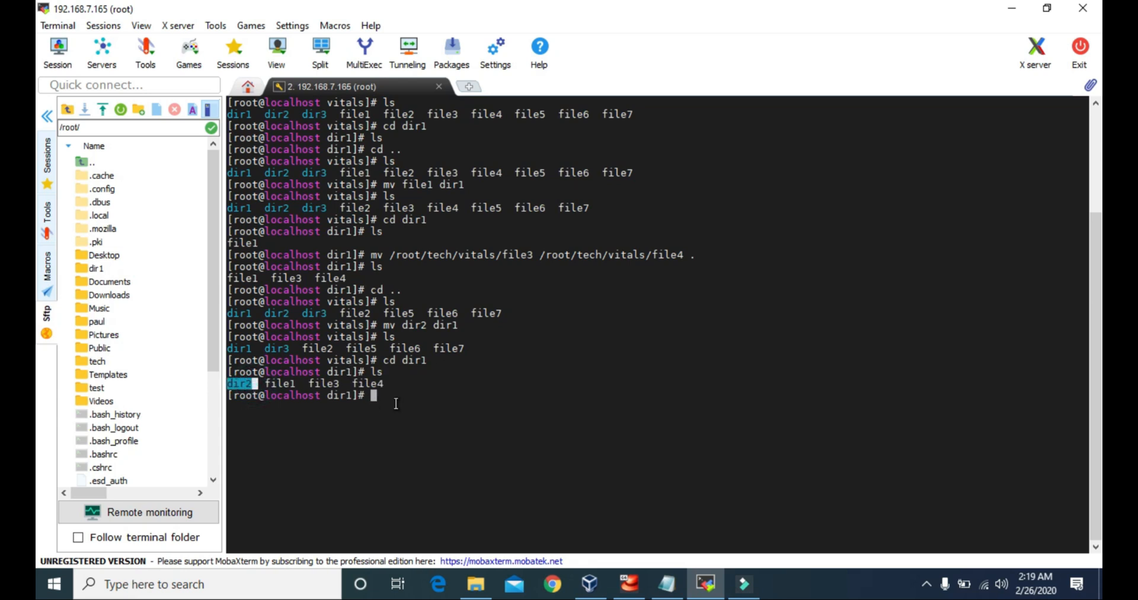